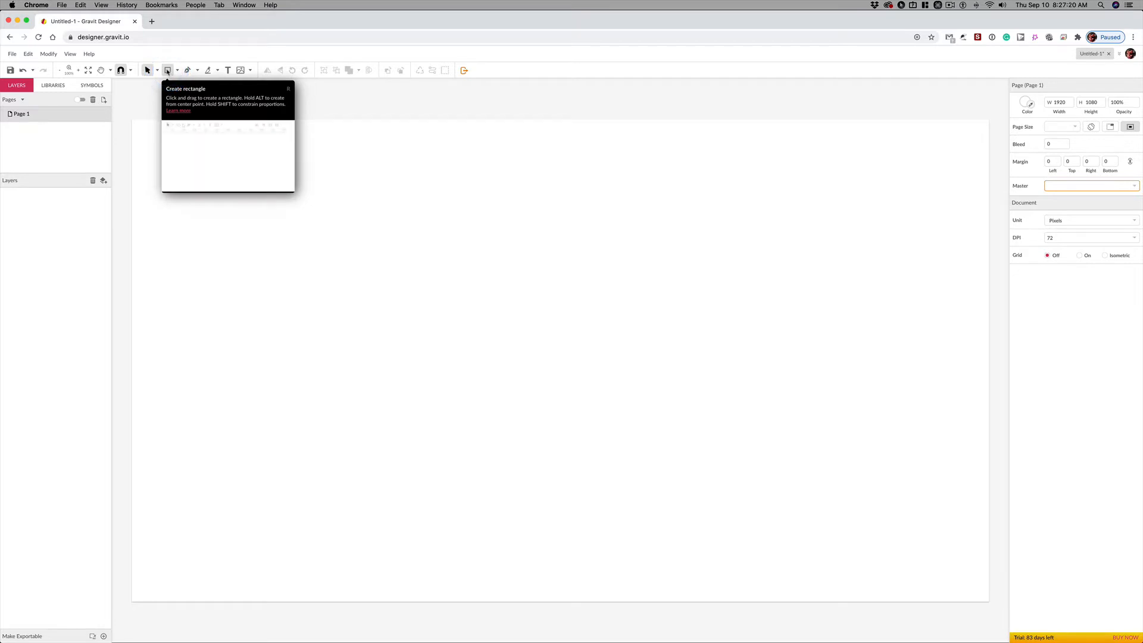
- Choose the Rectangle shape from the toolbar's shape list
left_click(178, 70)
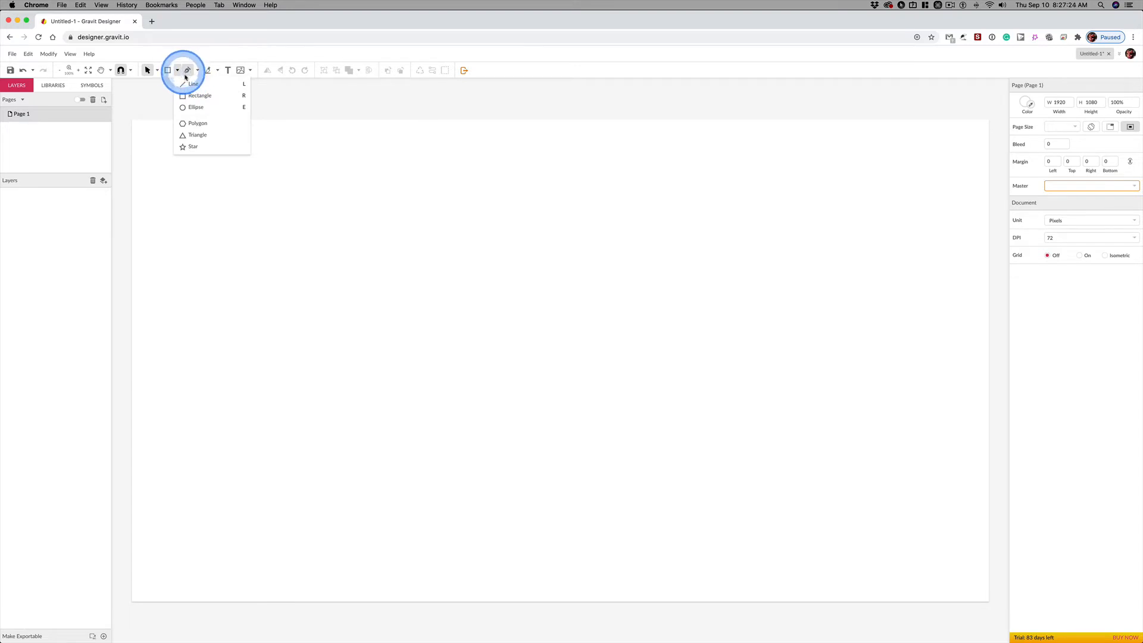
mouse_move(193, 146)
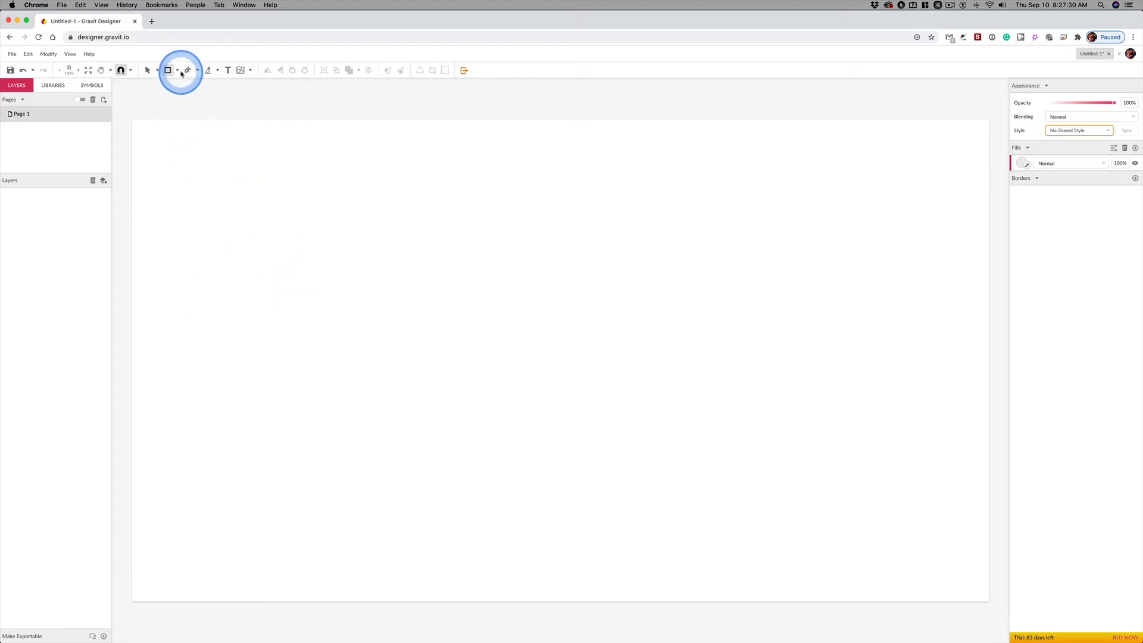
left_click(178, 70)
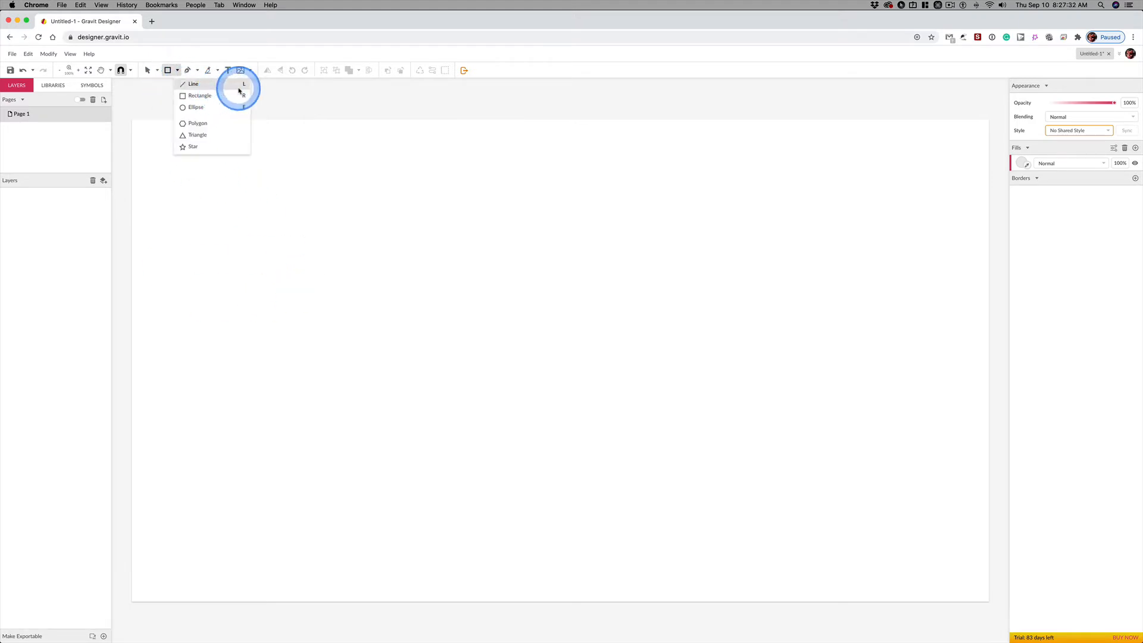
mouse_move(199, 95)
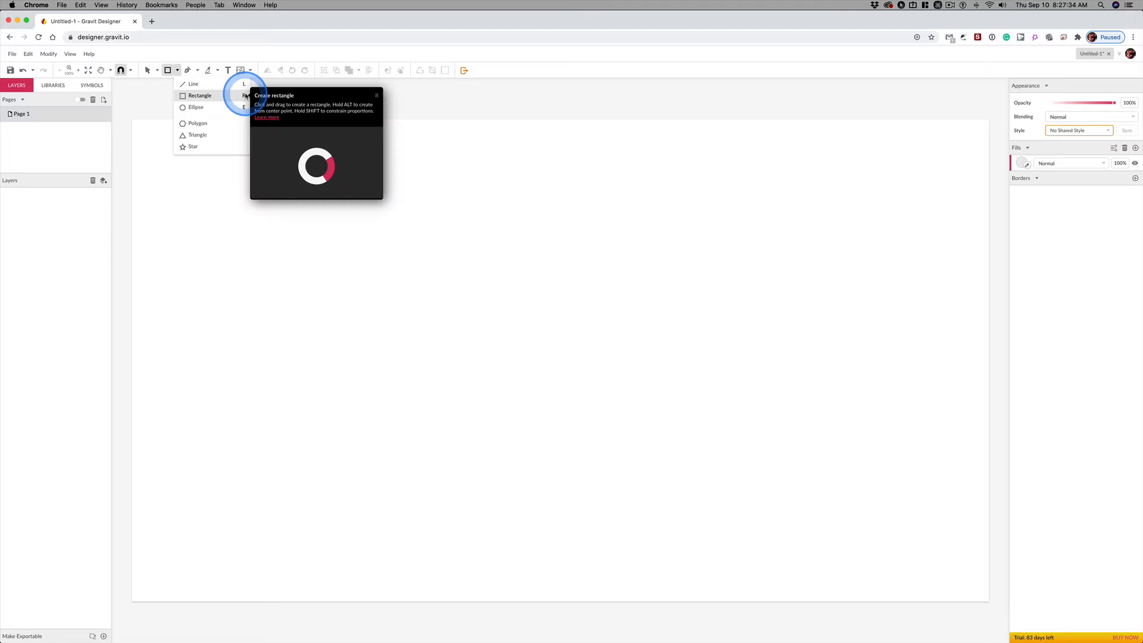
mouse_move(195, 108)
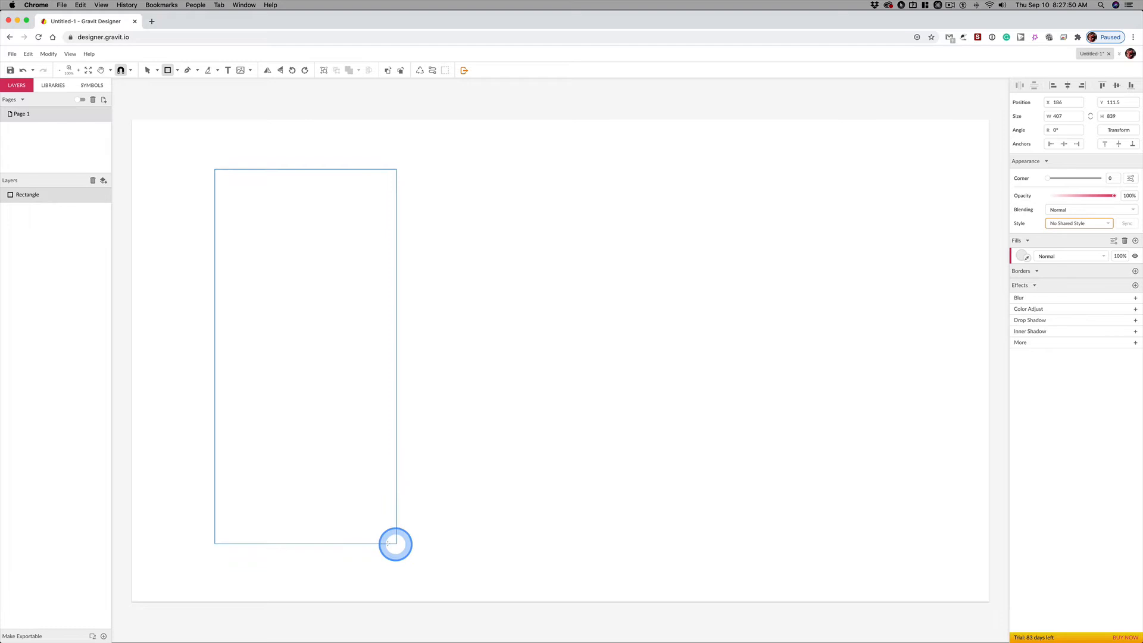
- Draw a tall gray rectangle on the left side of the page
left_click_drag(396, 544, 495, 287)
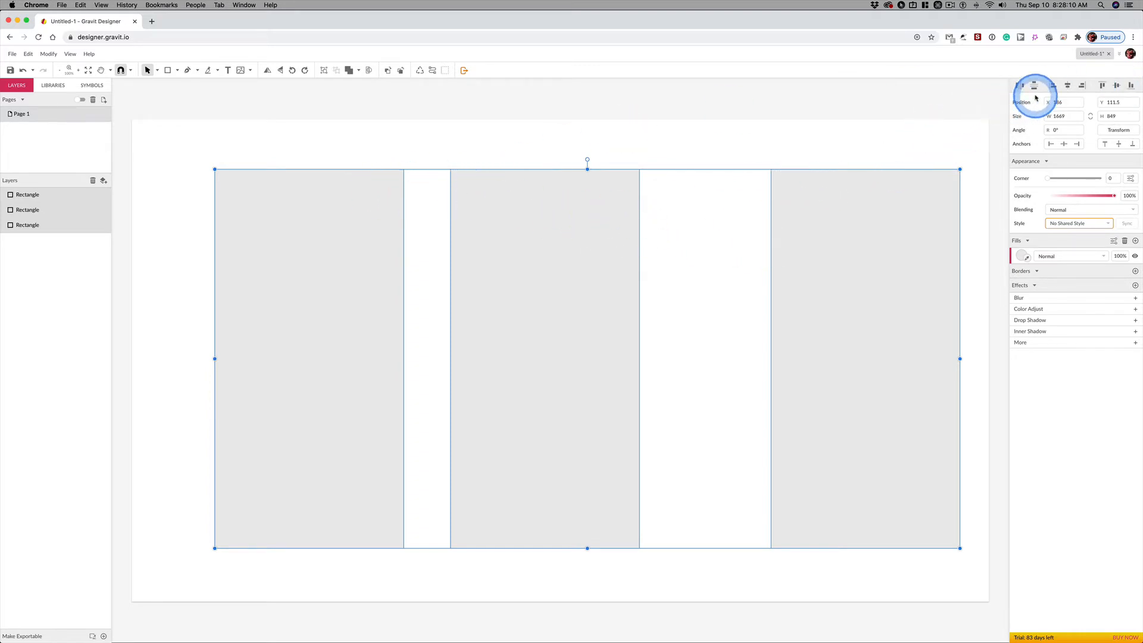
mouse_move(1019, 86)
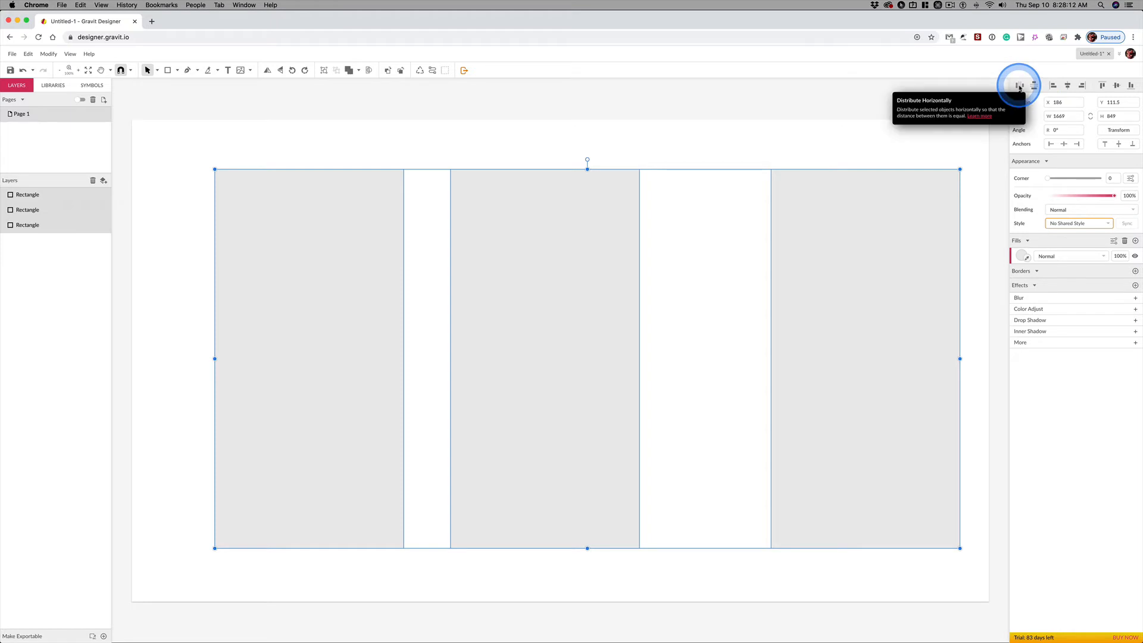
- Distribute the three selected rectangles horizontally so their gaps are equal
left_click(1019, 85)
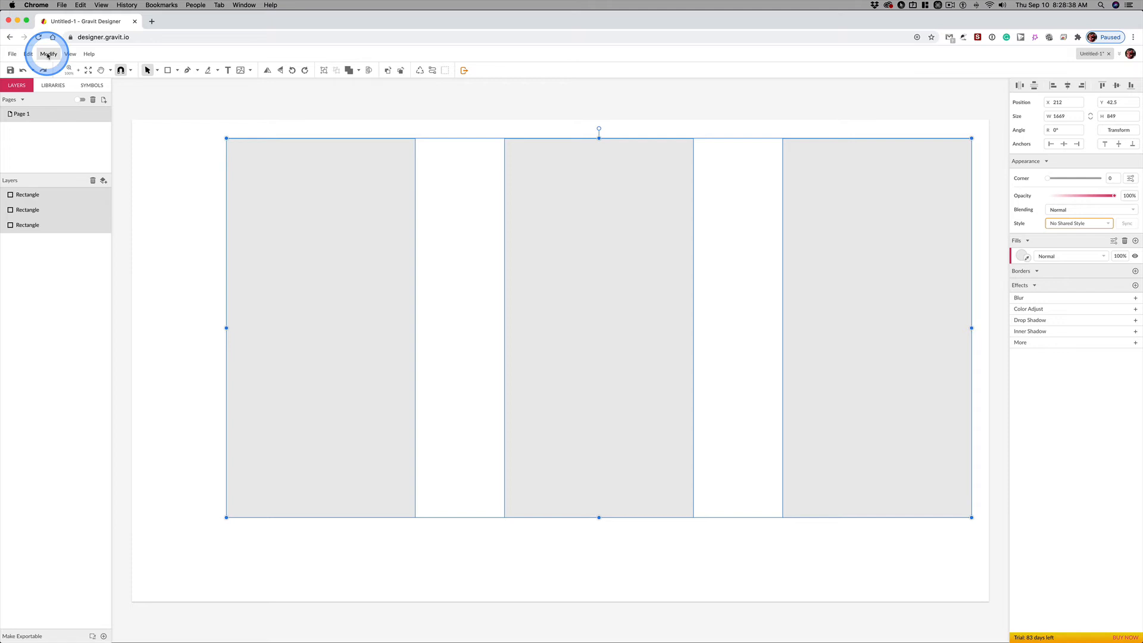
- Group the three rectangles into one object via Modify > Group Selection
left_click(48, 54)
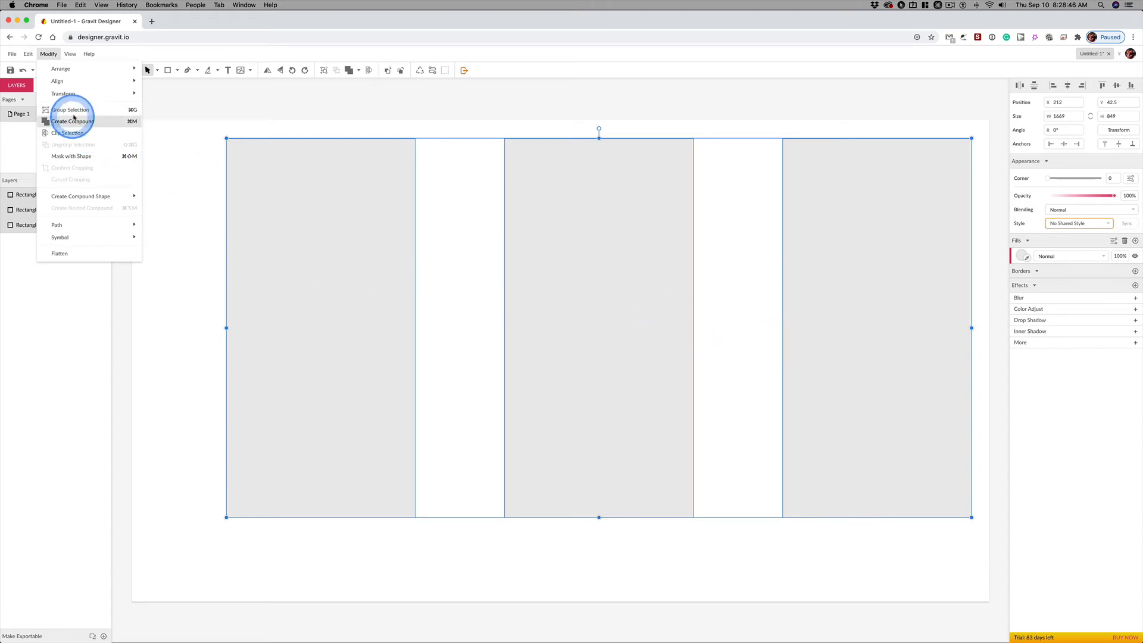
mouse_move(70, 110)
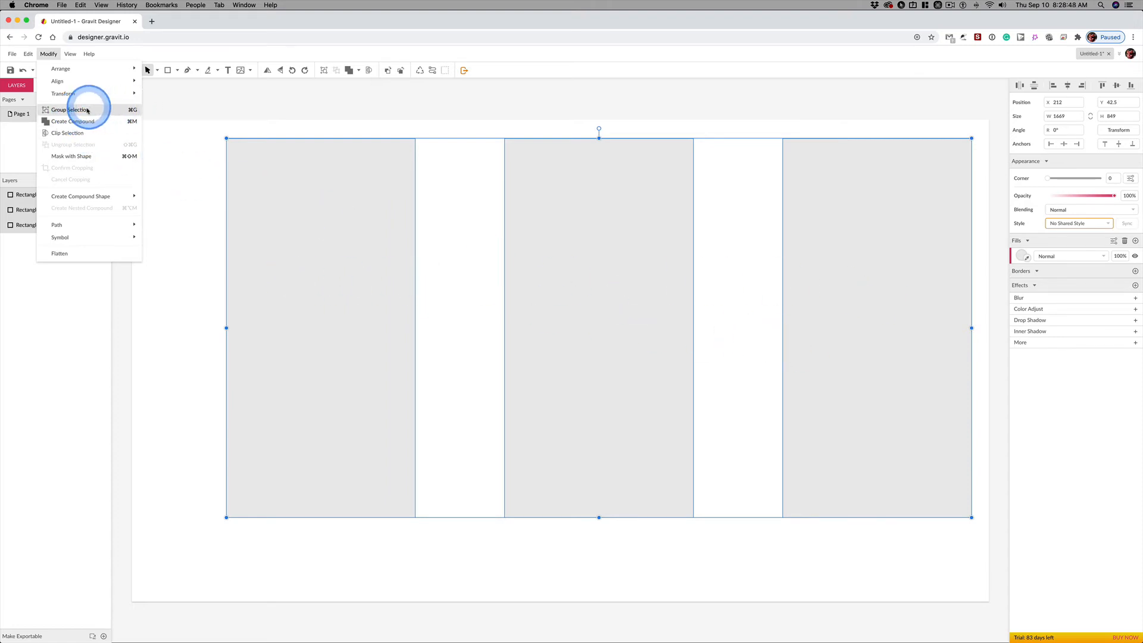
left_click(72, 110)
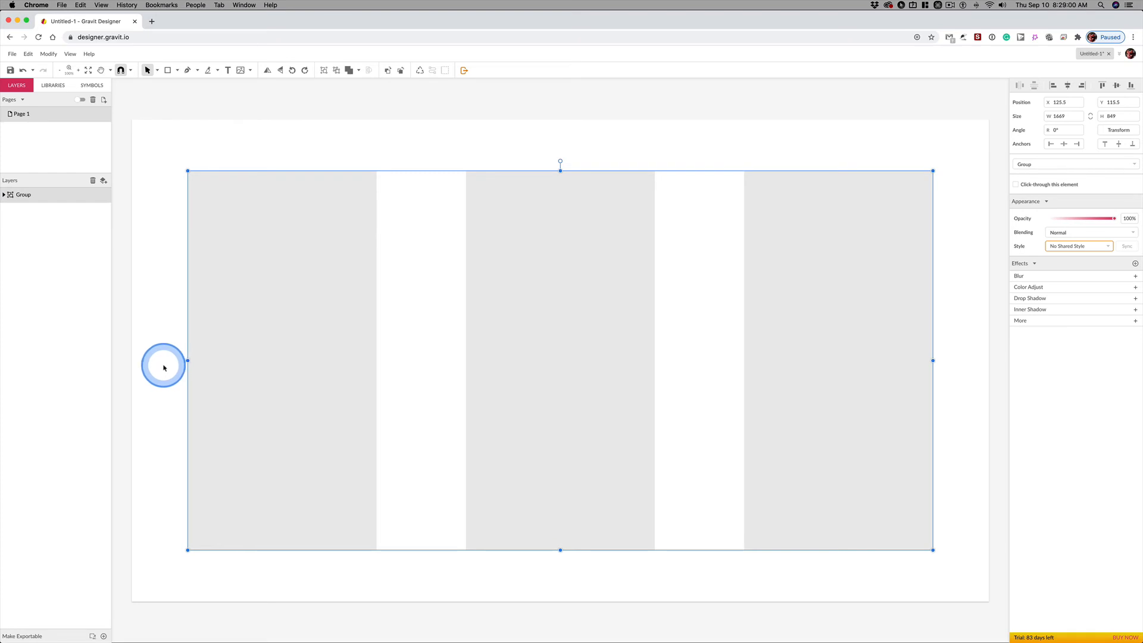
mouse_move(990, 498)
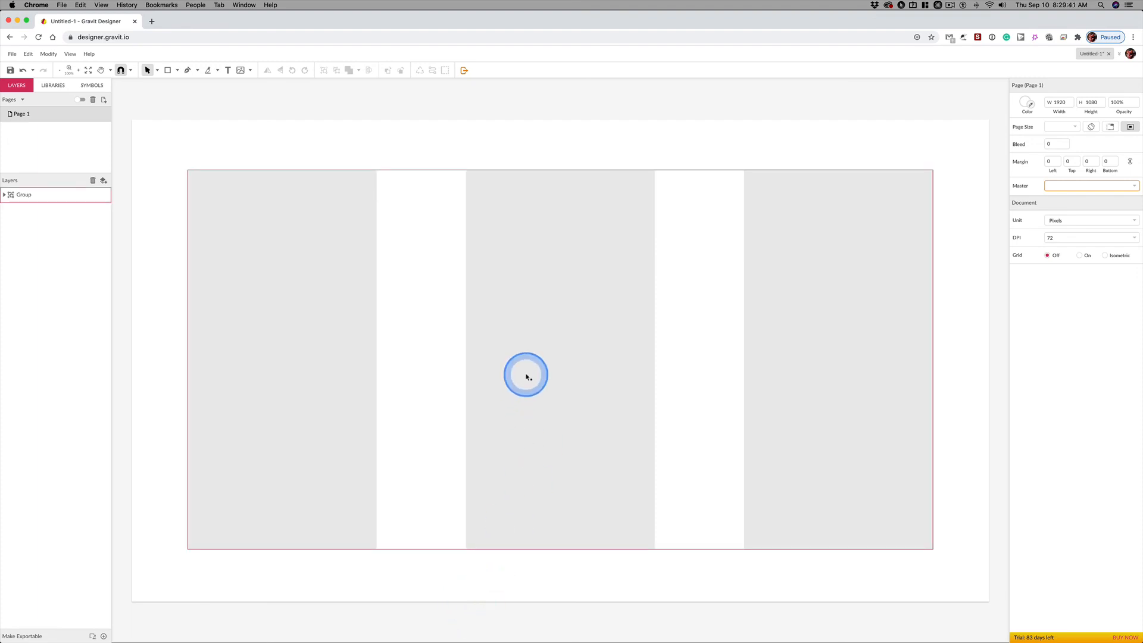
- Ungroup the selection and select the right-hand rectangle on its own to confirm
left_click(527, 377)
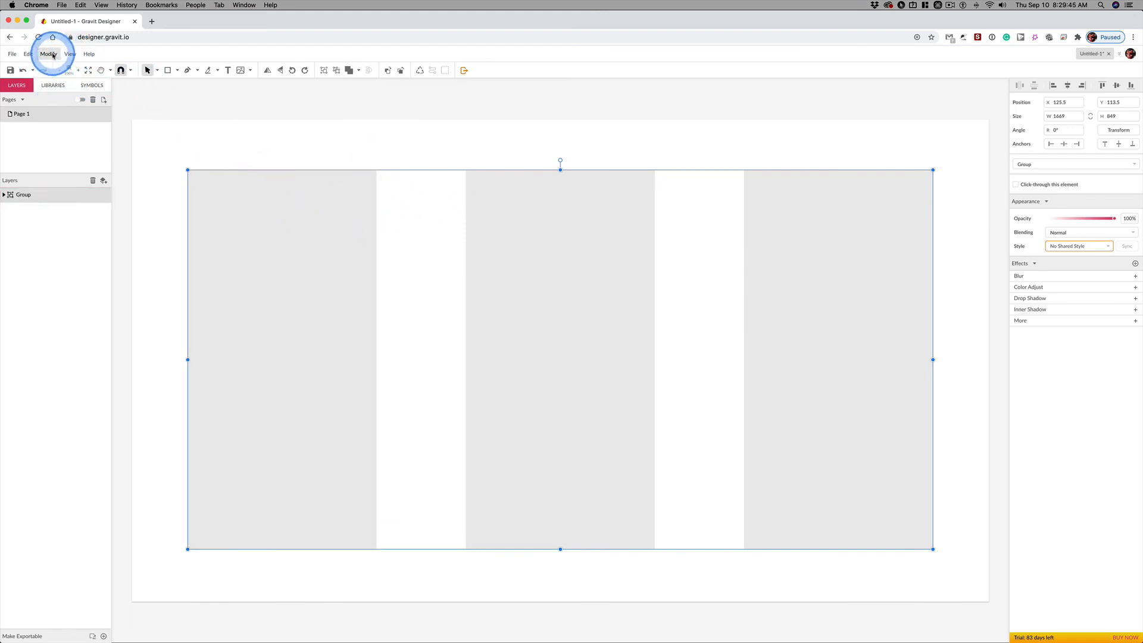
left_click(48, 54)
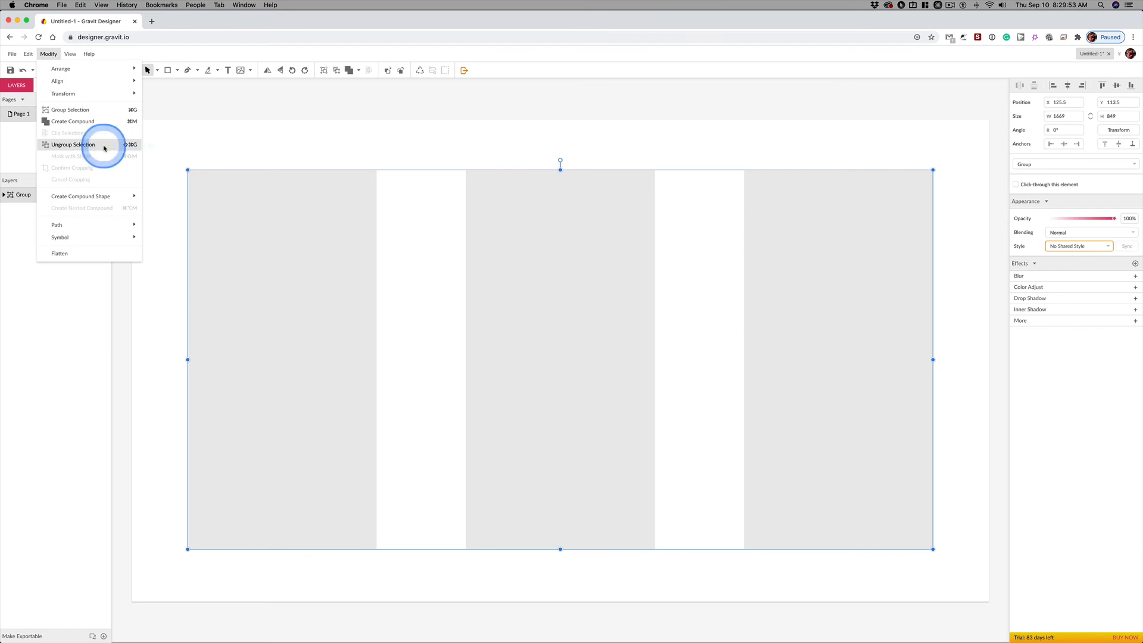
left_click(73, 144)
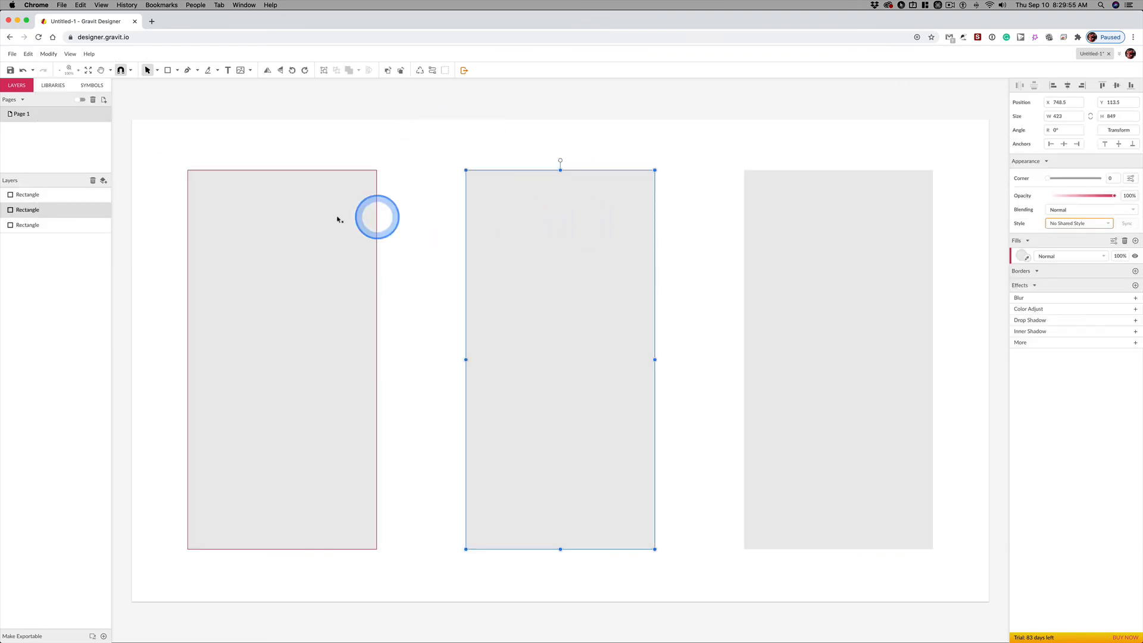
left_click(839, 359)
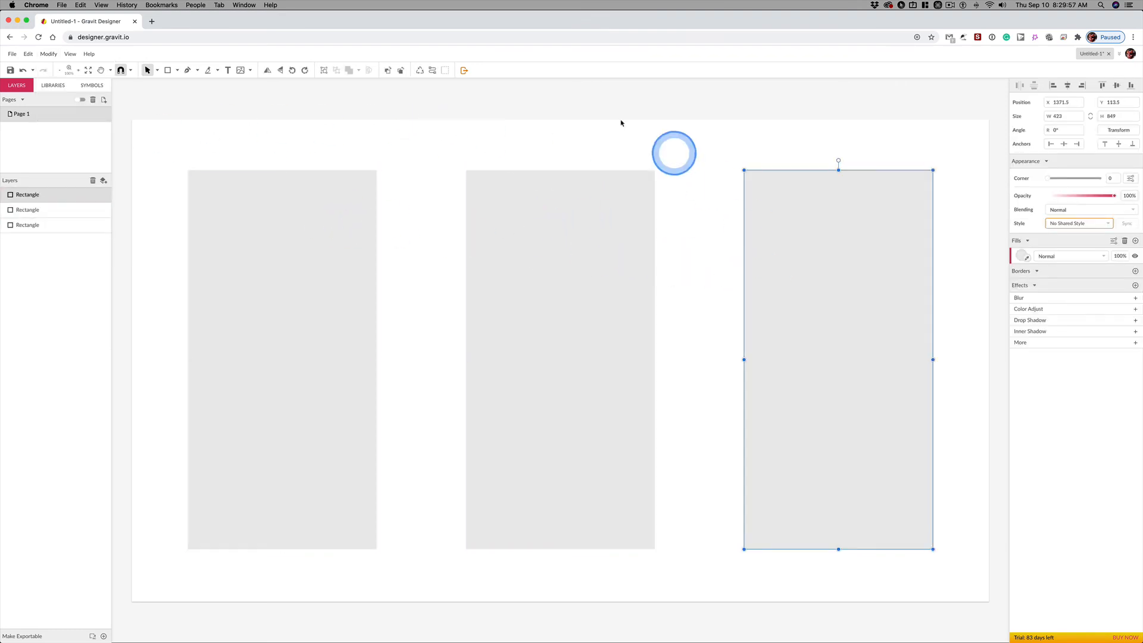